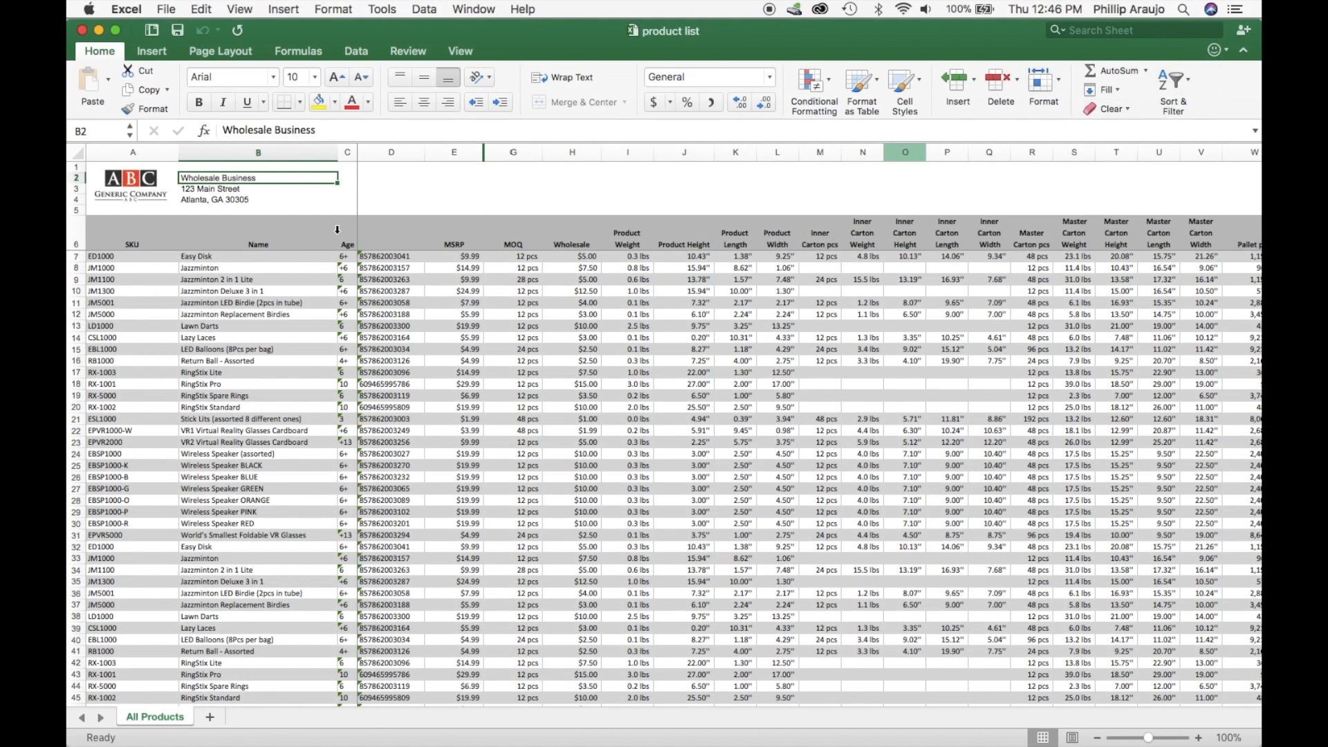
# Step: Delete the ABC Generic Company logo picture from the sheet header
pyautogui.click(130, 184)
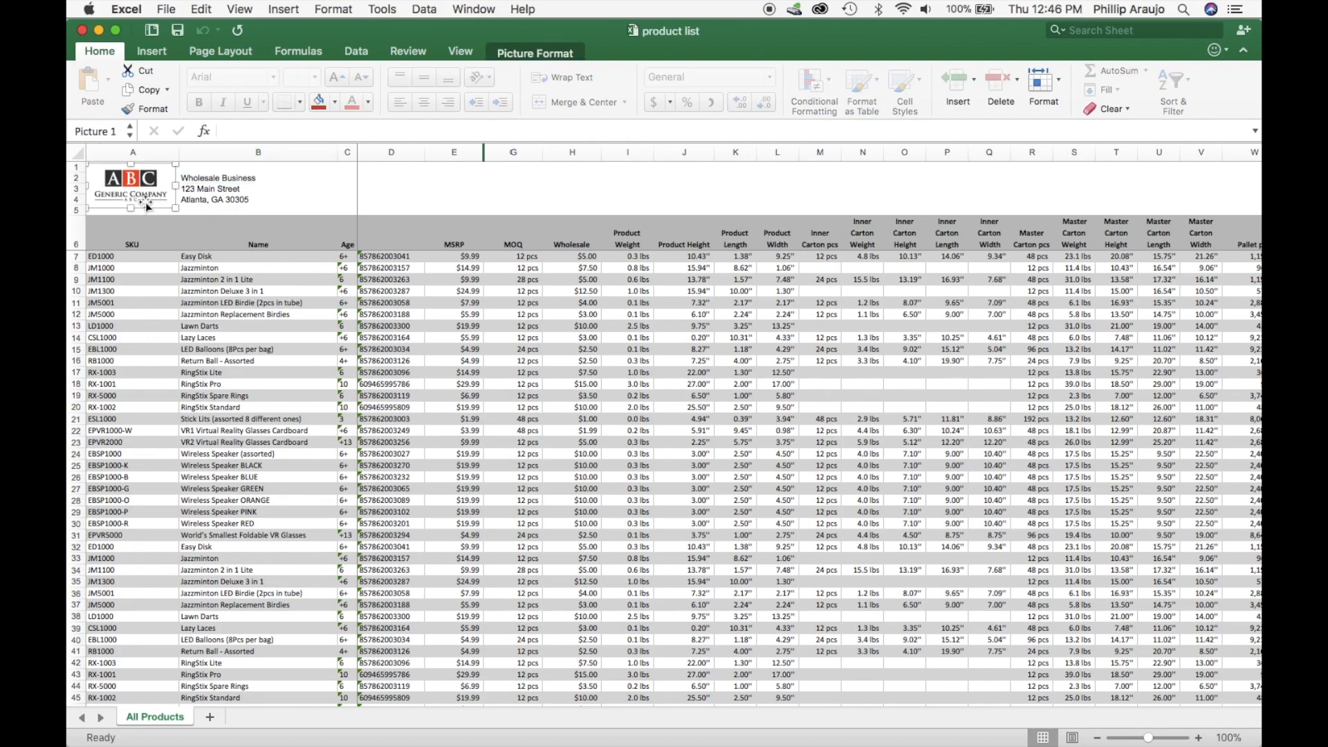
pyautogui.click(258, 177)
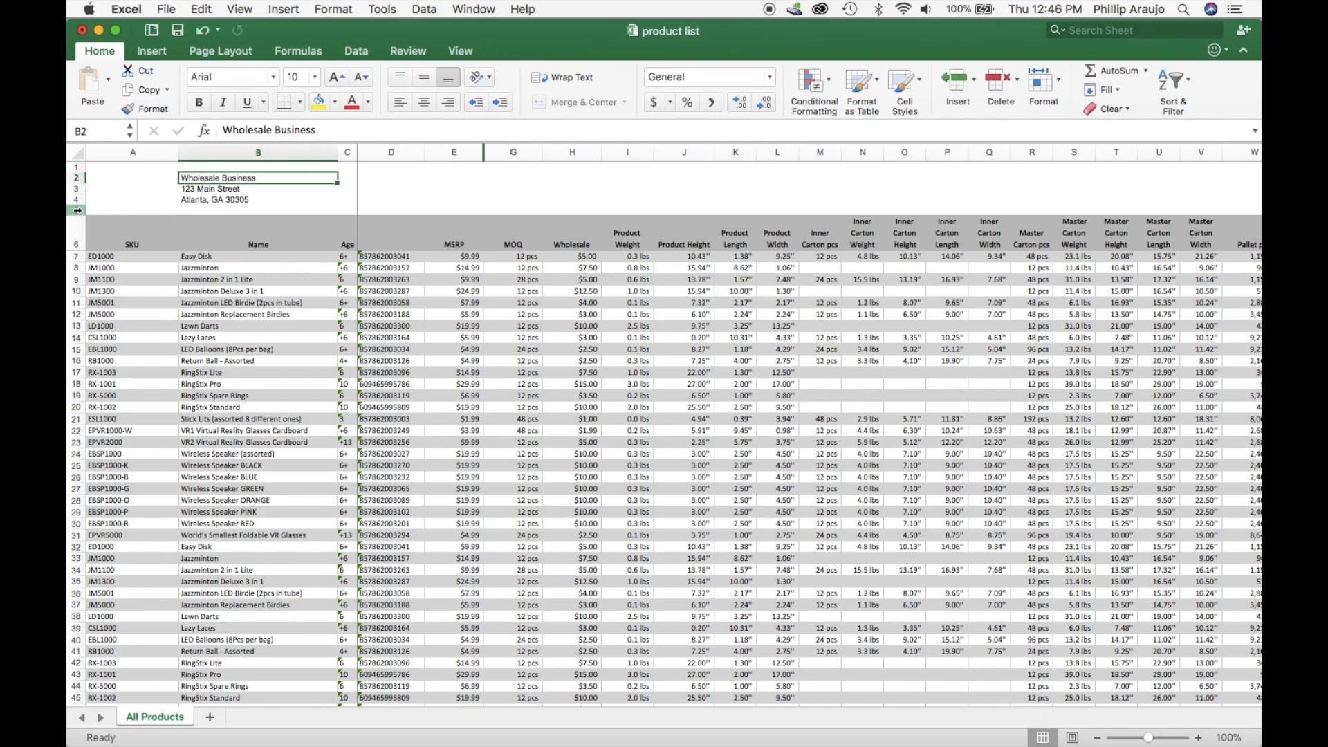
# Step: Delete rows 1–5 containing the company address above the column headings
pyautogui.moveTo(76, 188); pyautogui.dragTo(75, 210)
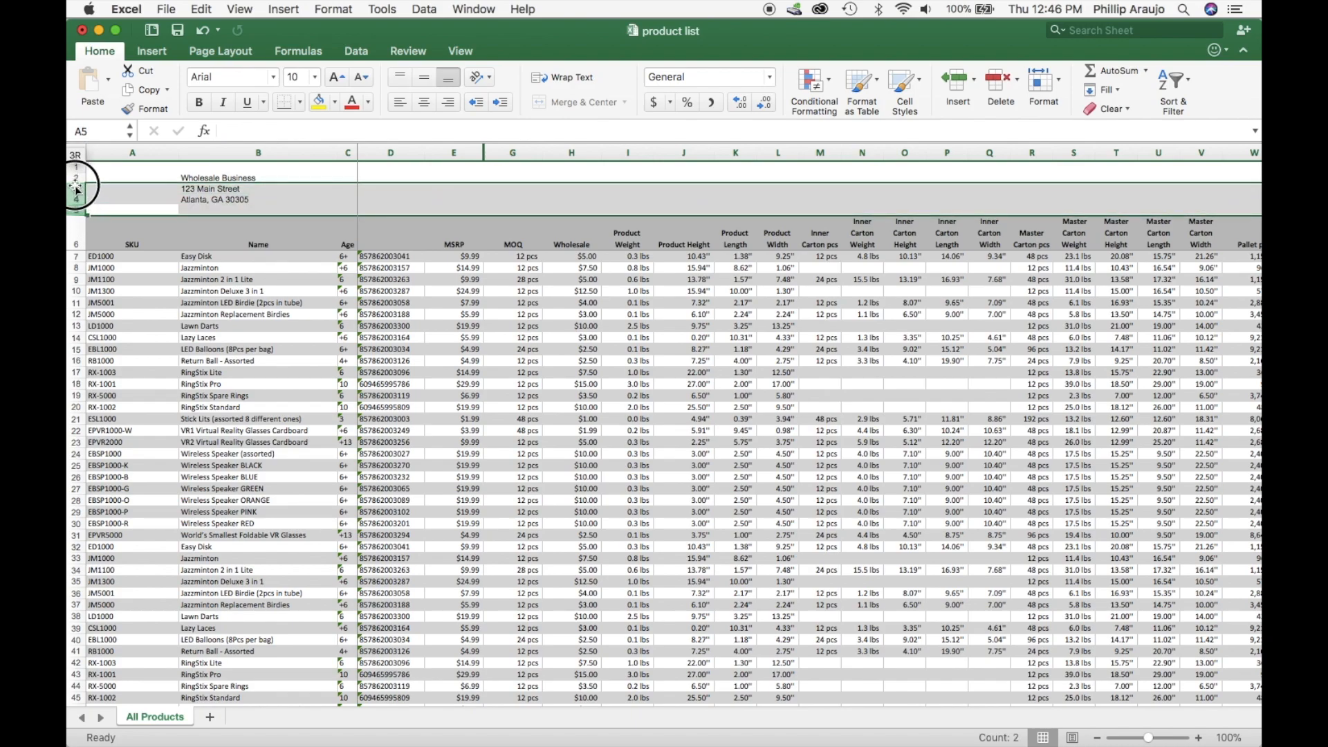
pyautogui.rightClick(76, 185)
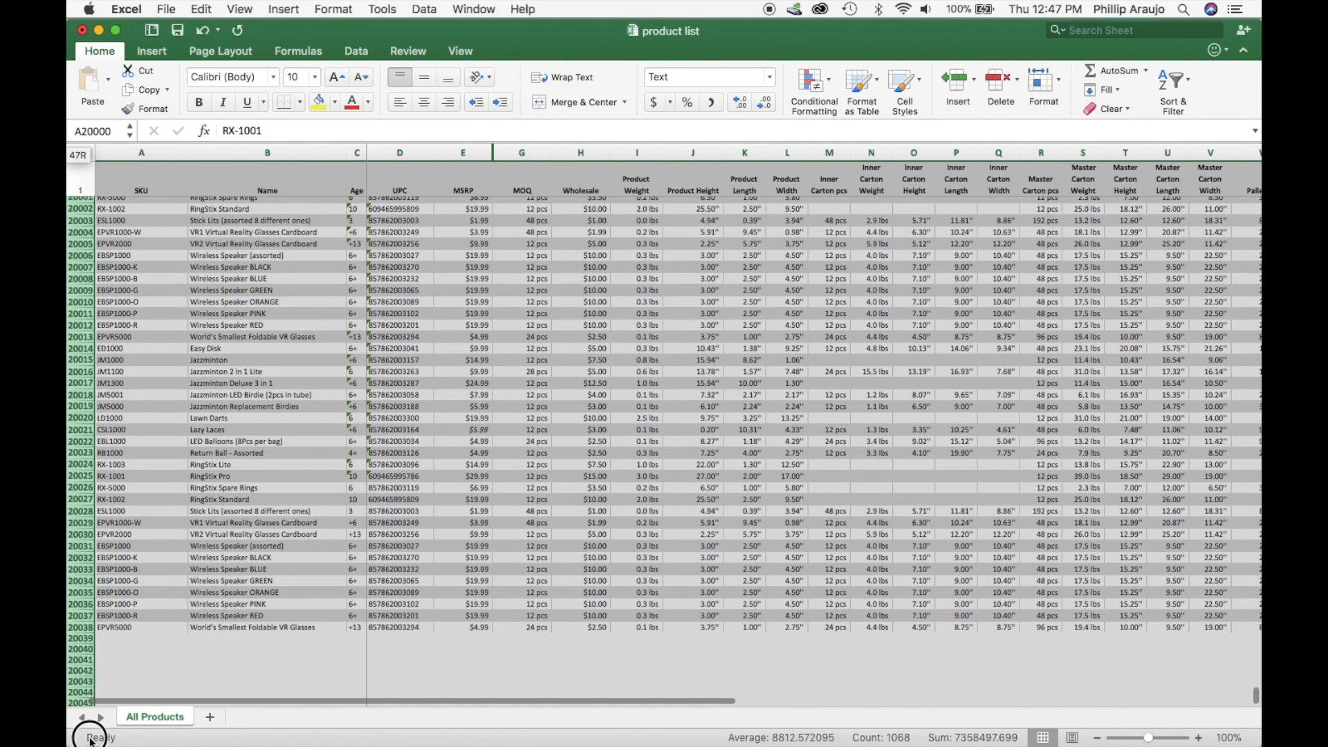
# Step: Scroll to the list's end and bring up row options for the repeated rows from 20000
pyautogui.scroll(-3)
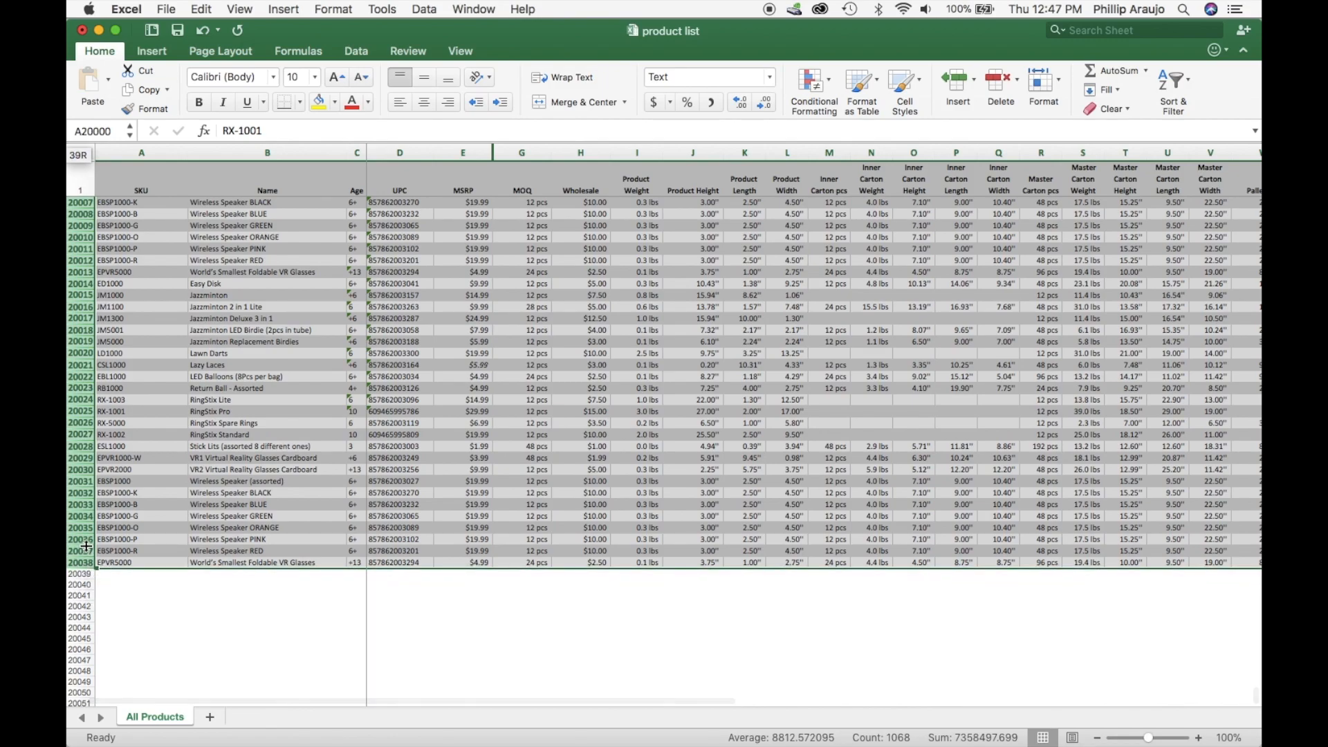
pyautogui.rightClick(110, 538)
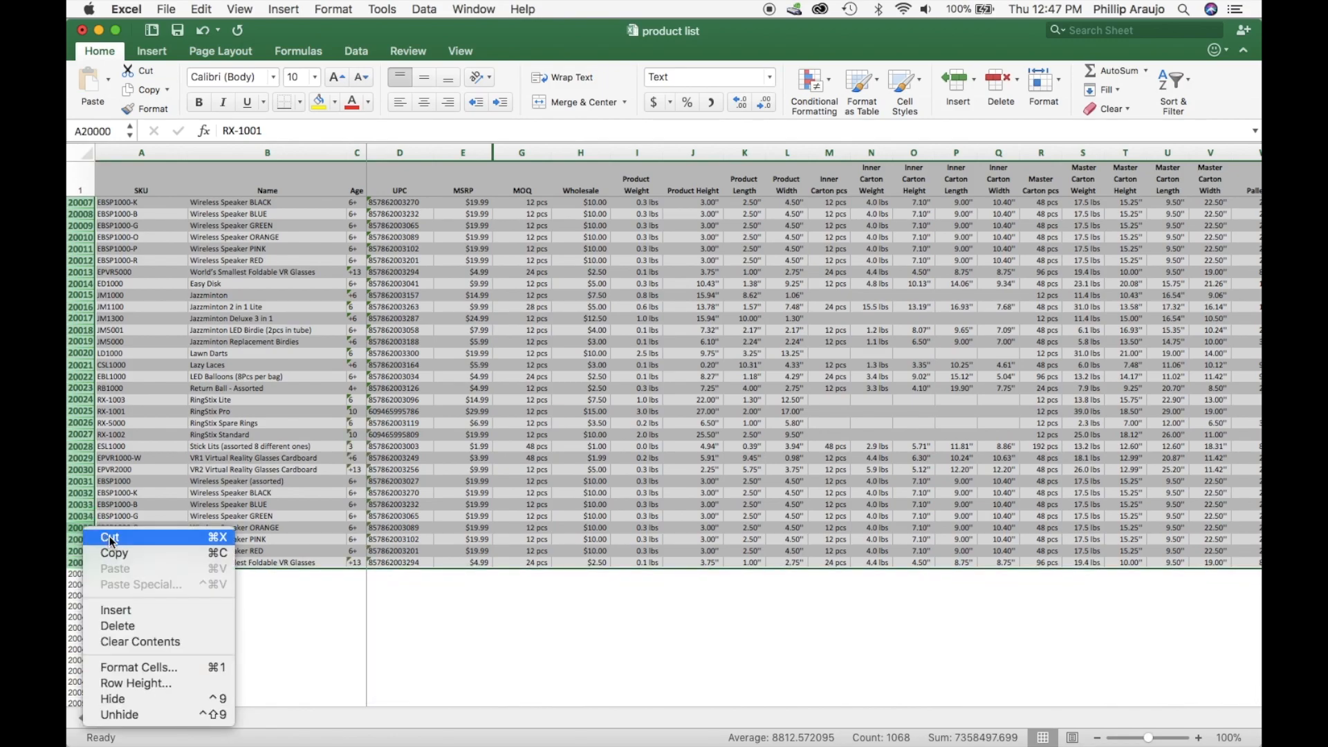